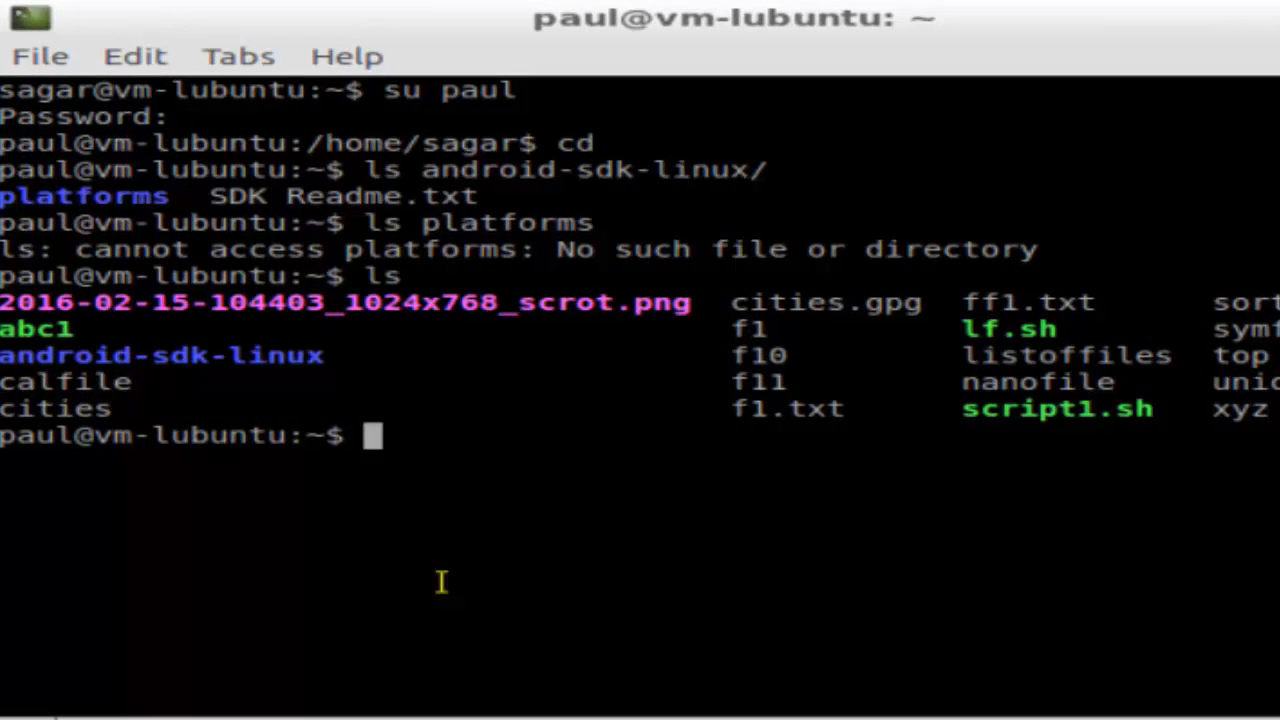
pyautogui.moveTo(487, 561)
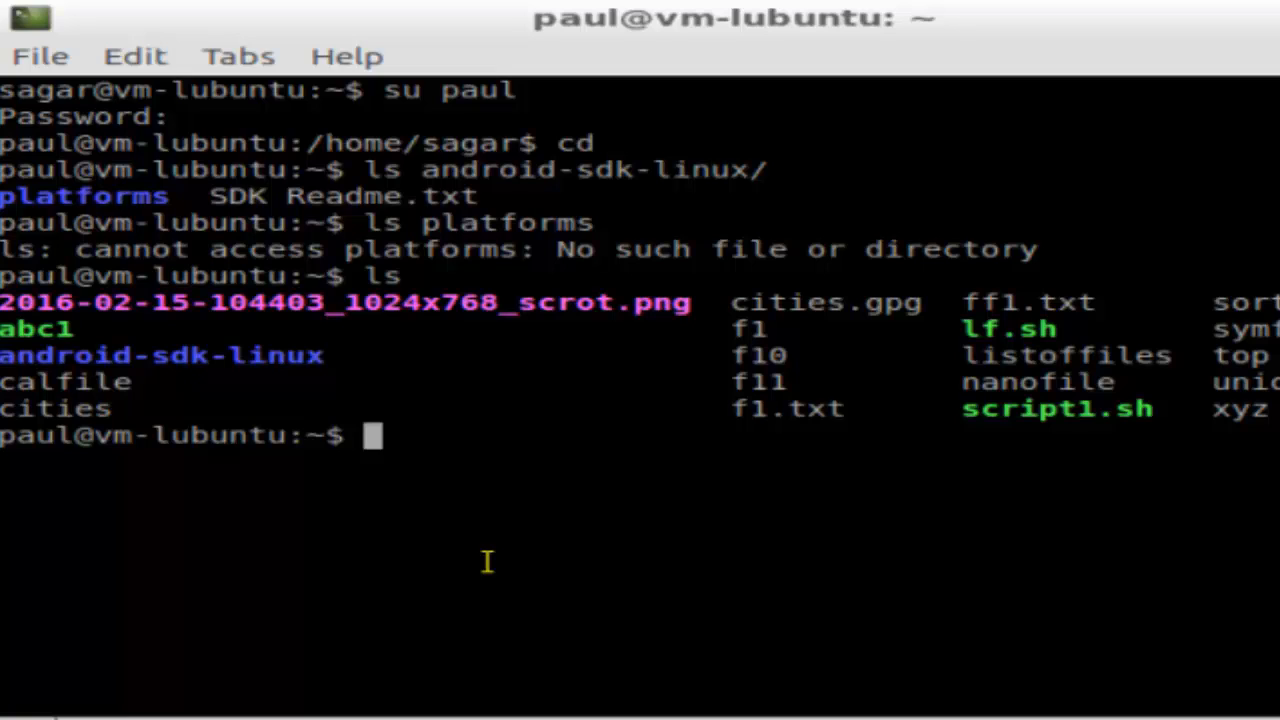
# Type ./ at the home-folder prompt to begin running a local script.
pyautogui.write('./')
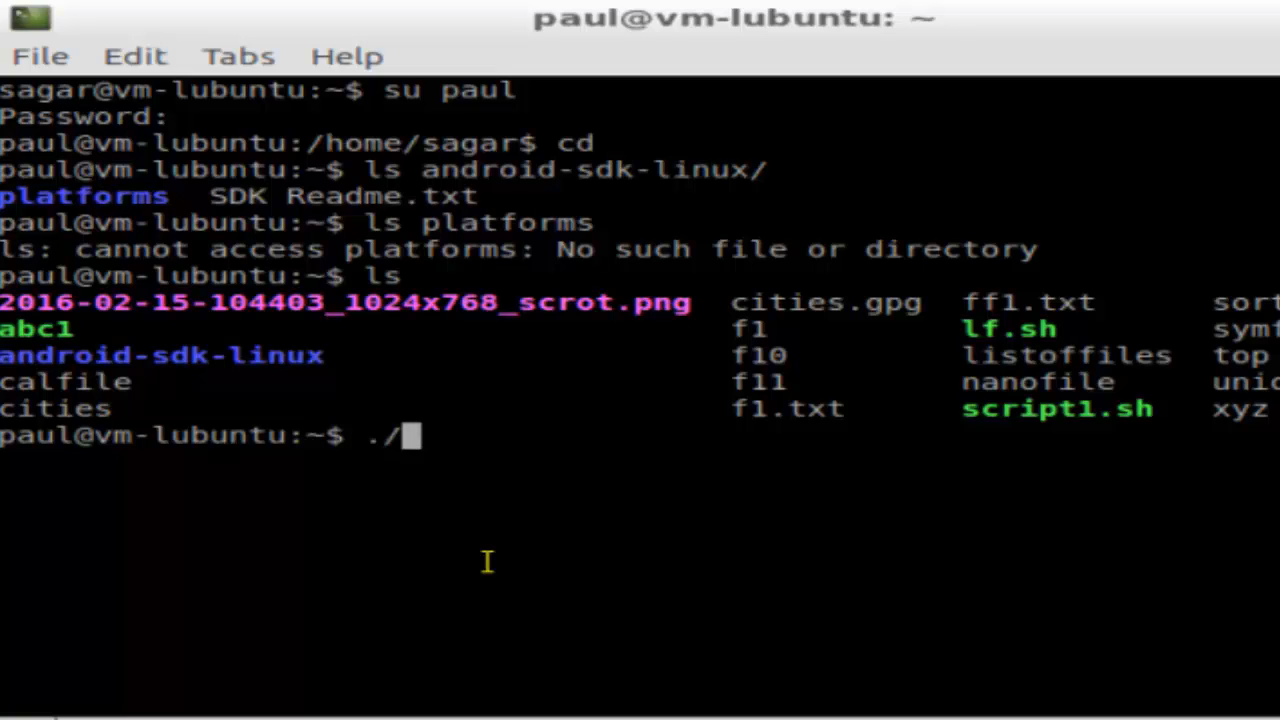
# Run ./lf.sh to print a detailed long listing of paul's home directory.
pyautogui.write('lf.s')
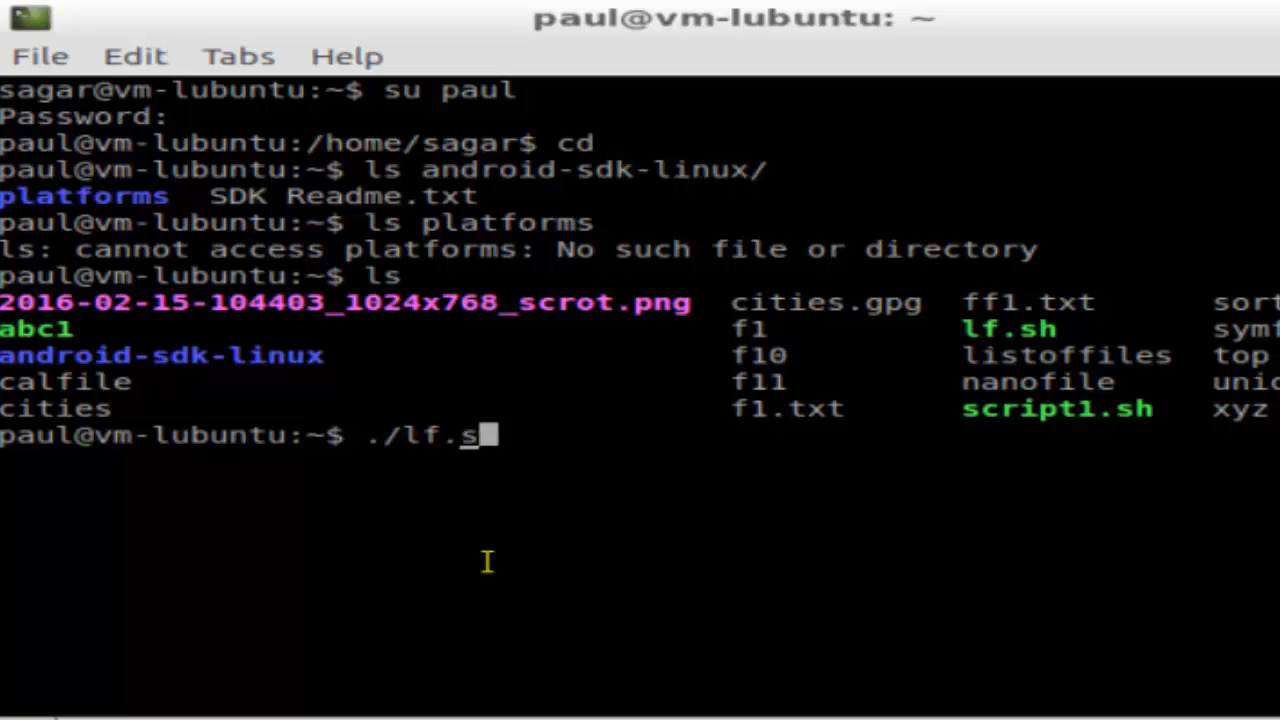
pyautogui.write('h')
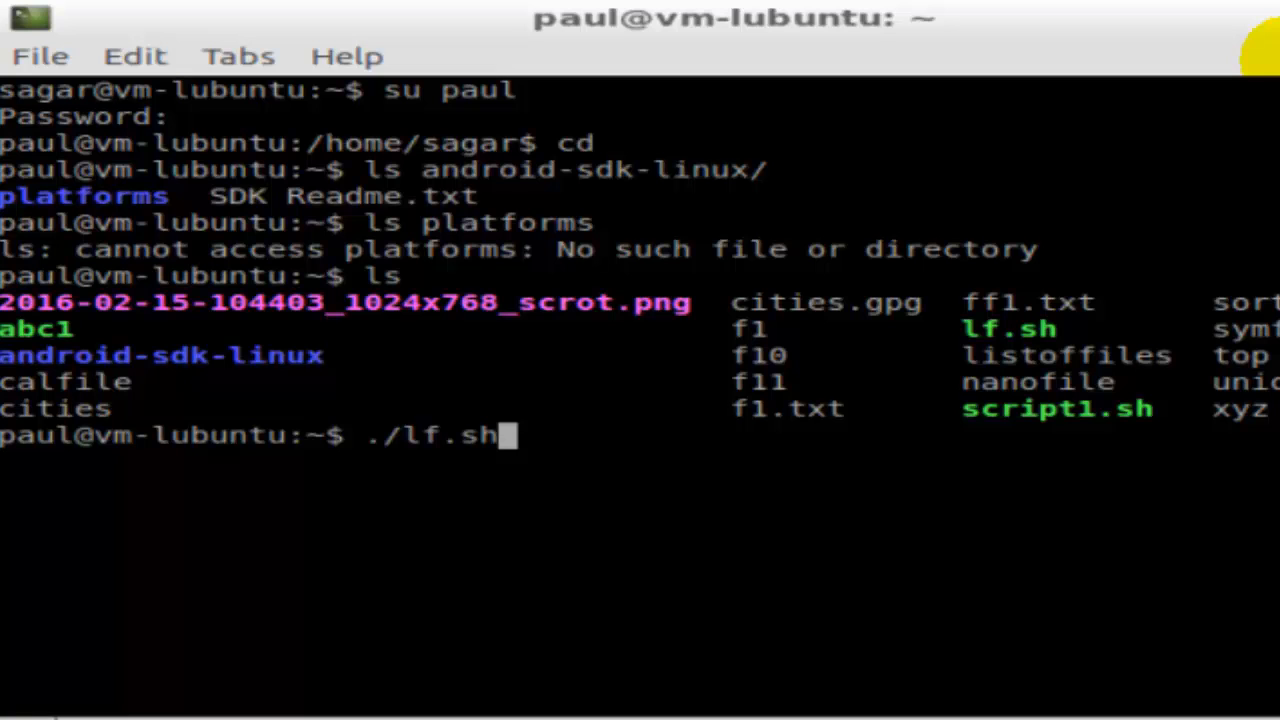
pyautogui.press('Return')
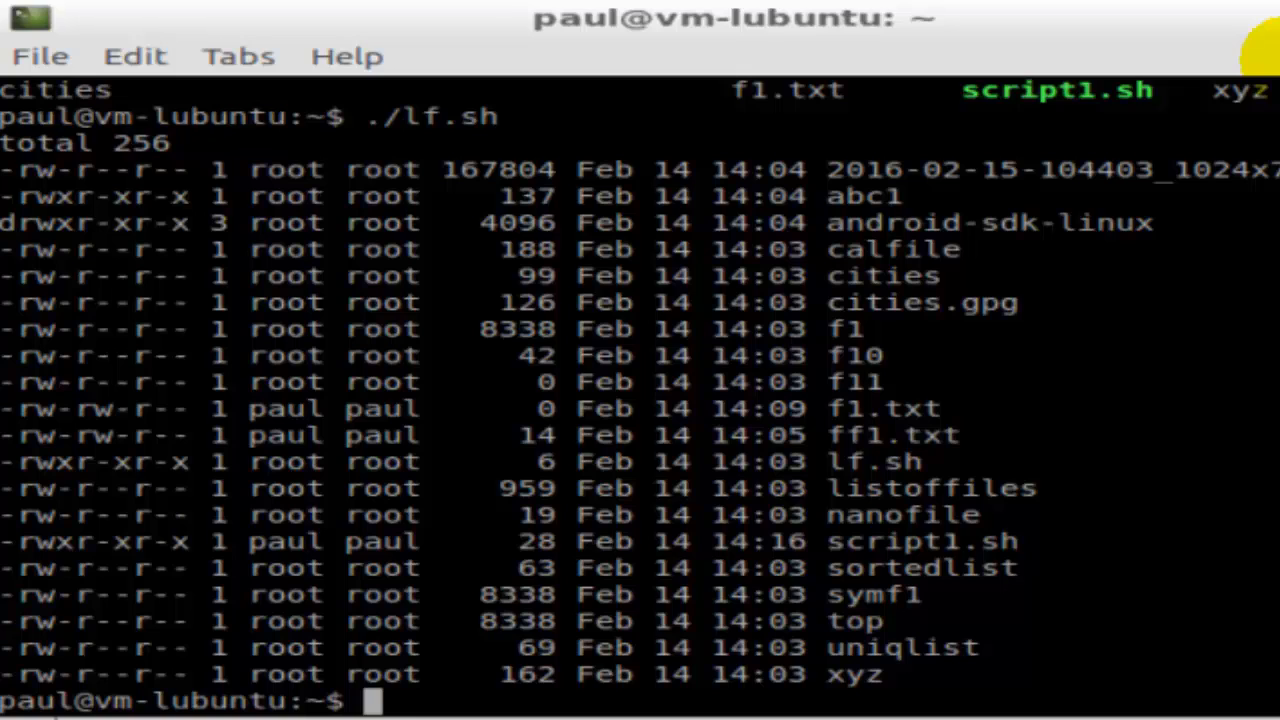
# Run ./script1.sh to print 'Hi the time is' with the current date and time.
pyautogui.write('./')
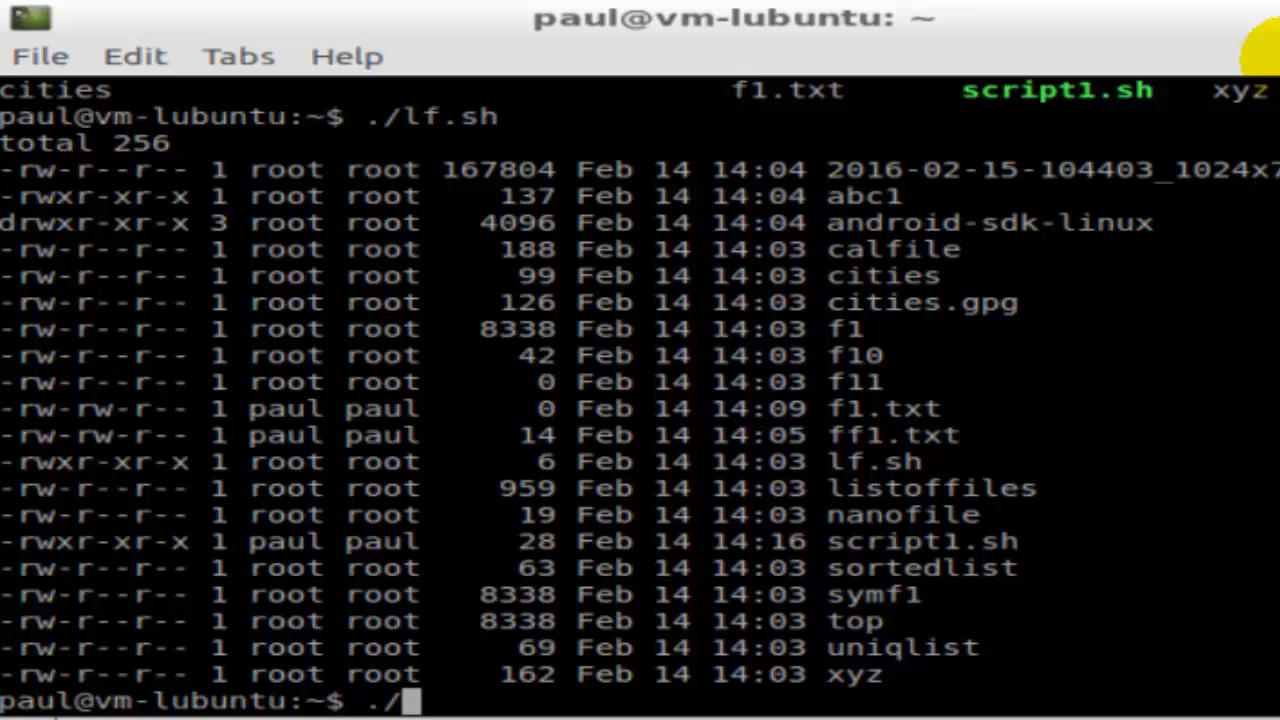
pyautogui.write('script')
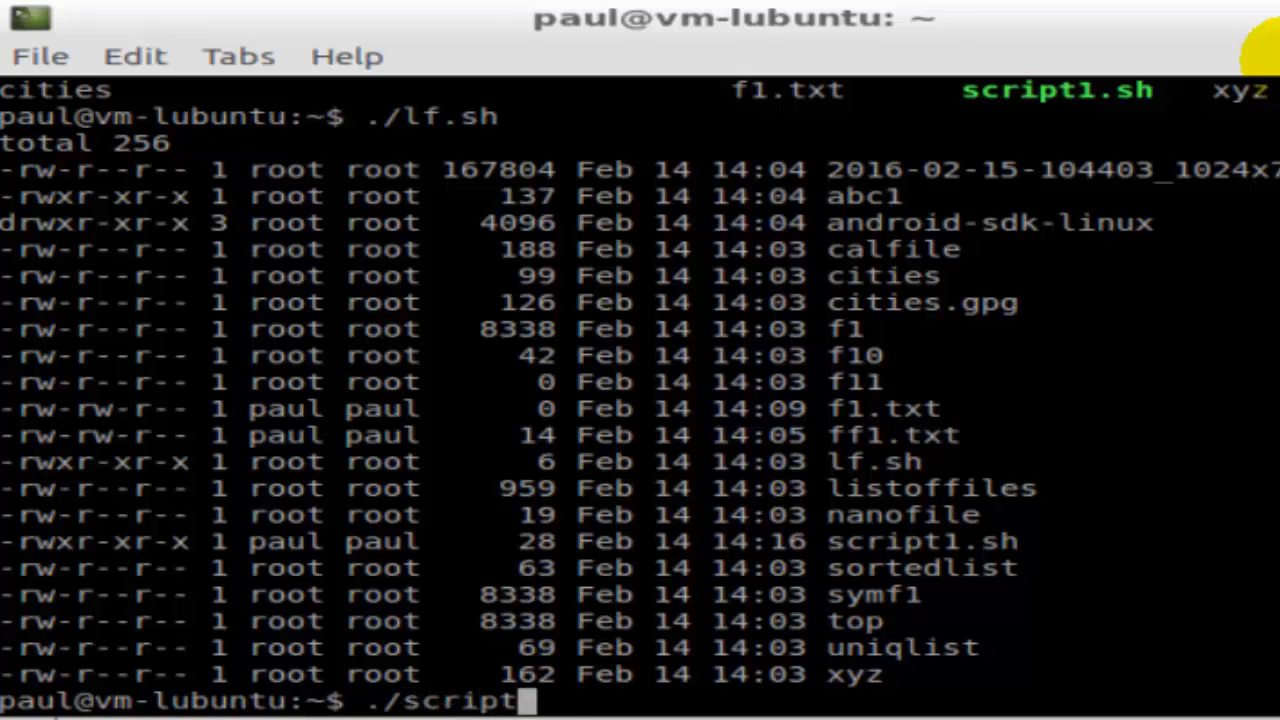
pyautogui.press('Return')
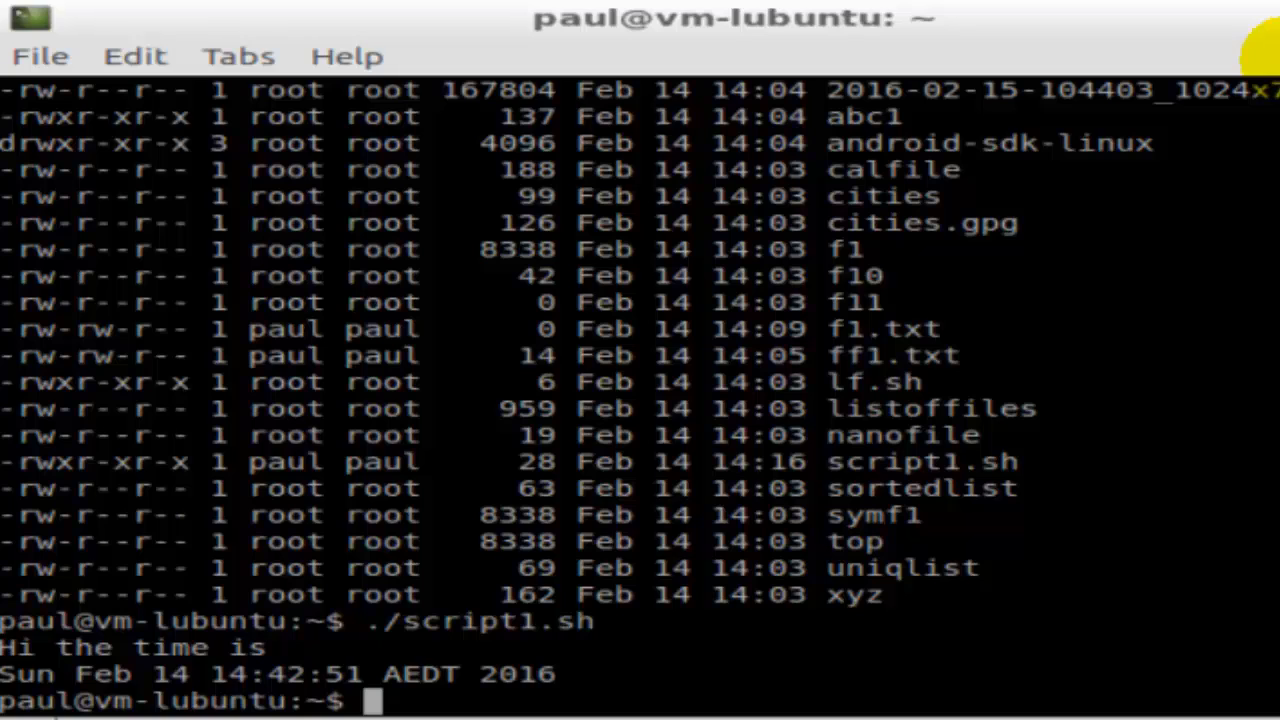
pyautogui.moveTo(865, 470)
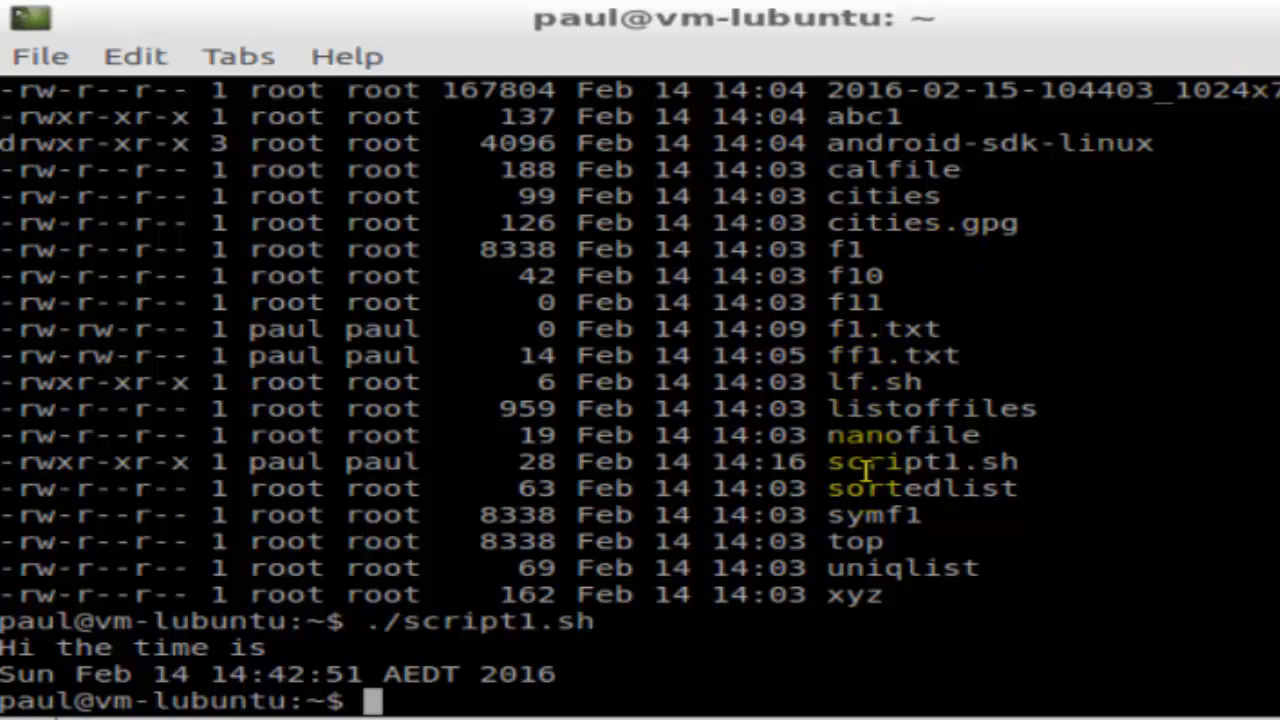
pyautogui.moveTo(852, 408)
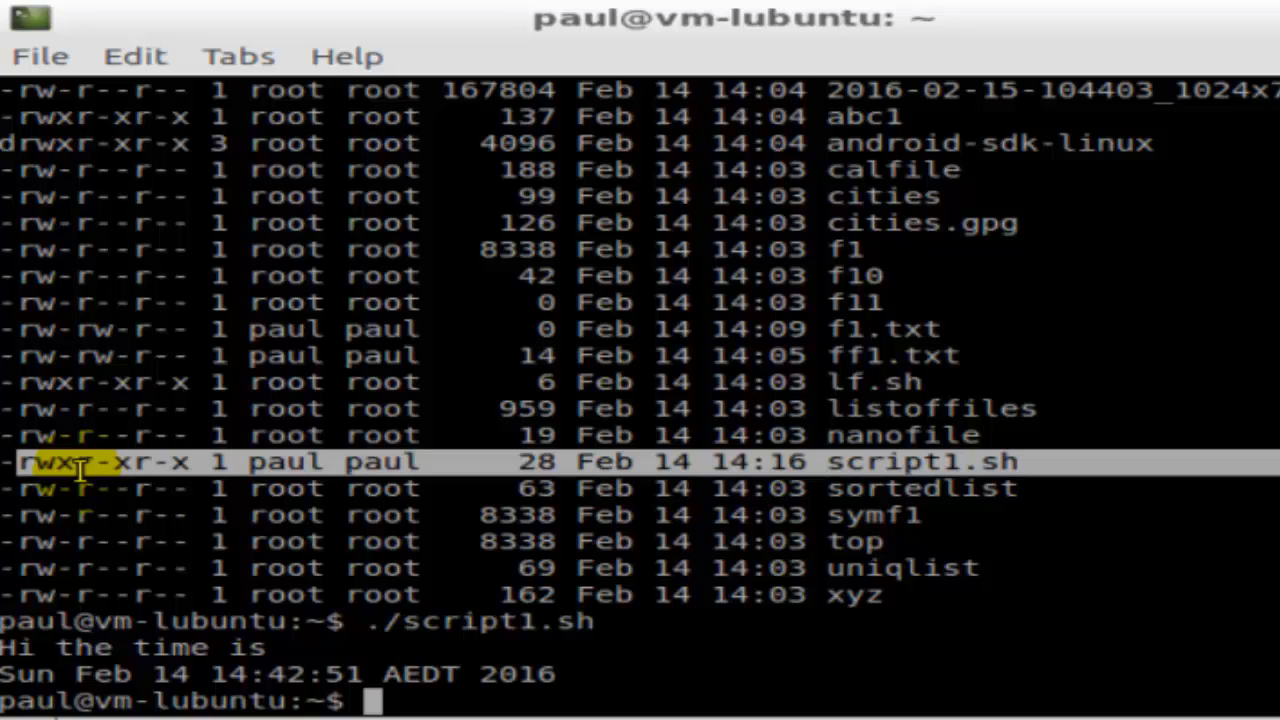
pyautogui.moveTo(115, 462)
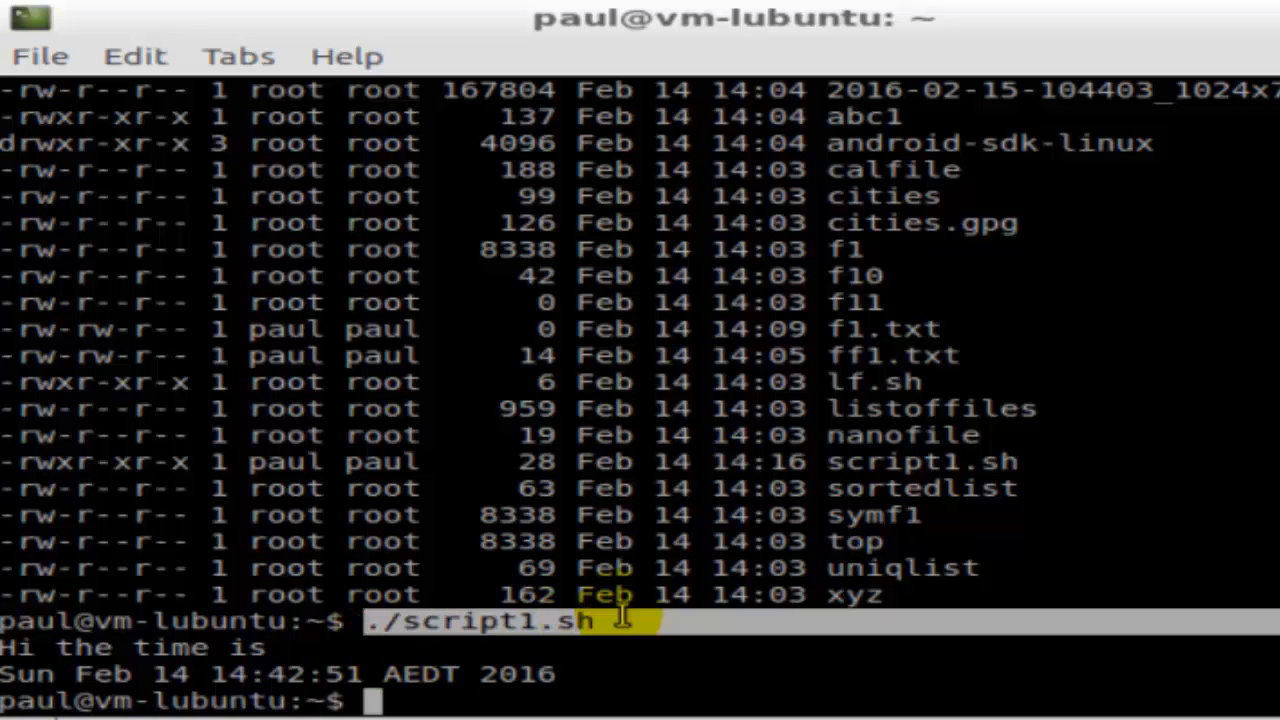
pyautogui.moveTo(624, 697)
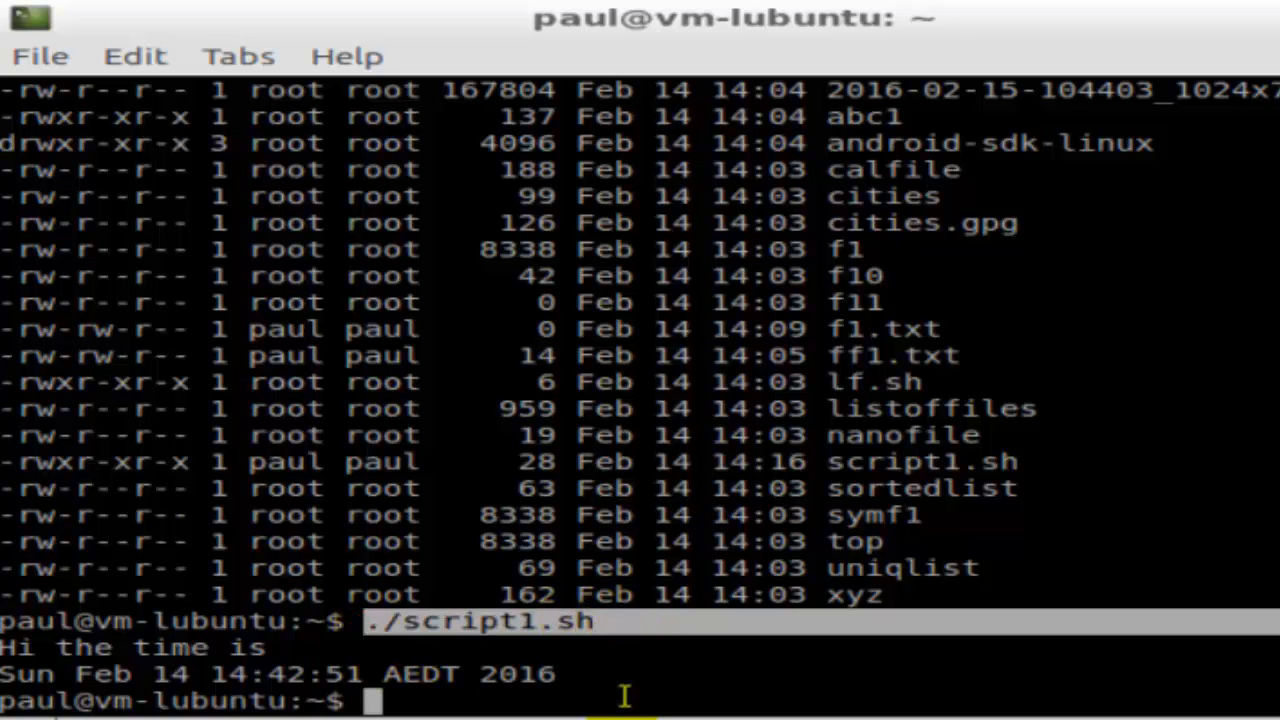